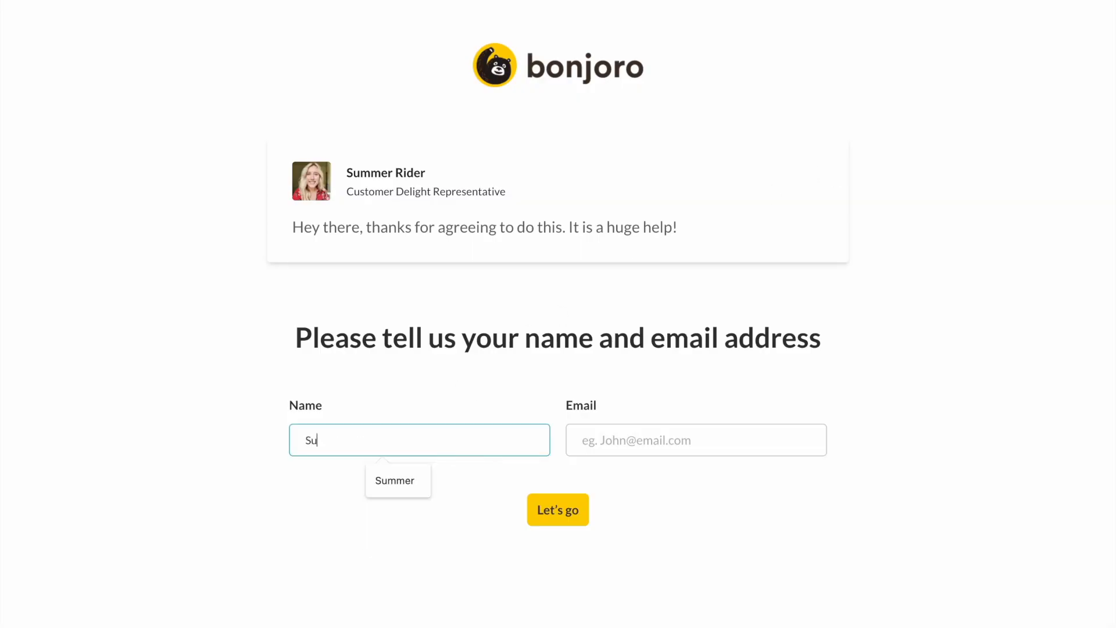
Step: Submit the testimonial with an uploaded prerecorded video answer, skipping logo images and giving consent
left_click(557, 509)
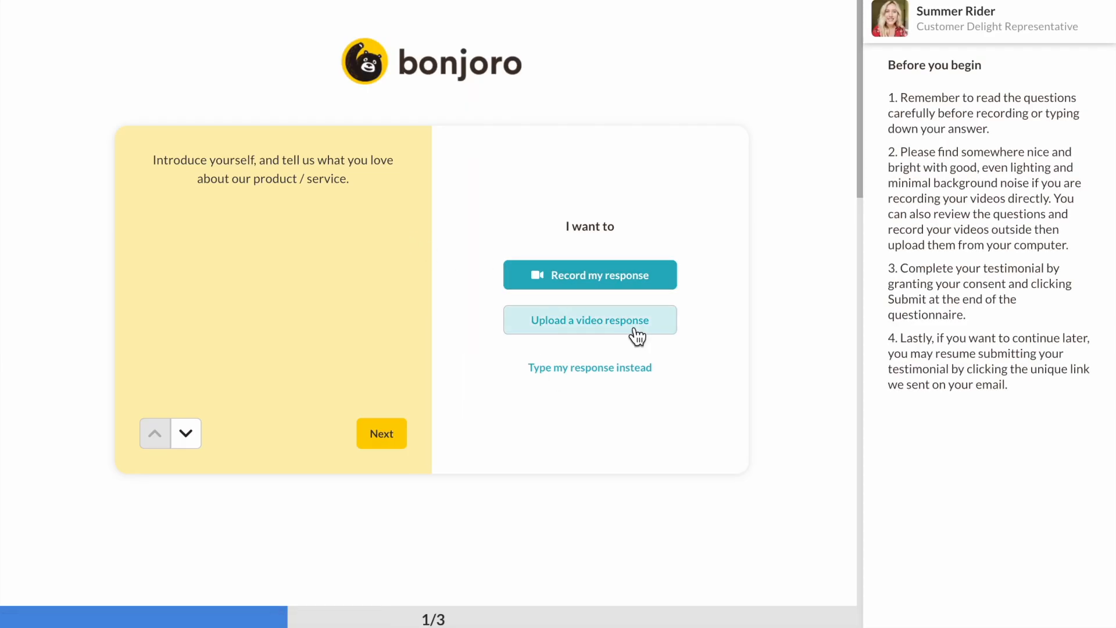
left_click(590, 319)
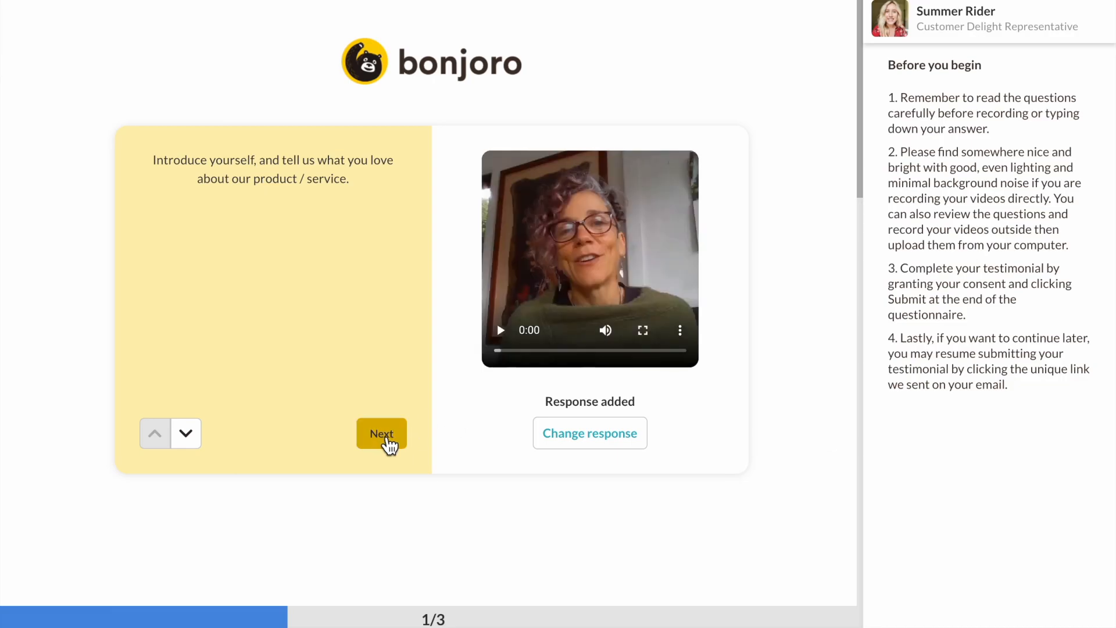
left_click(380, 433)
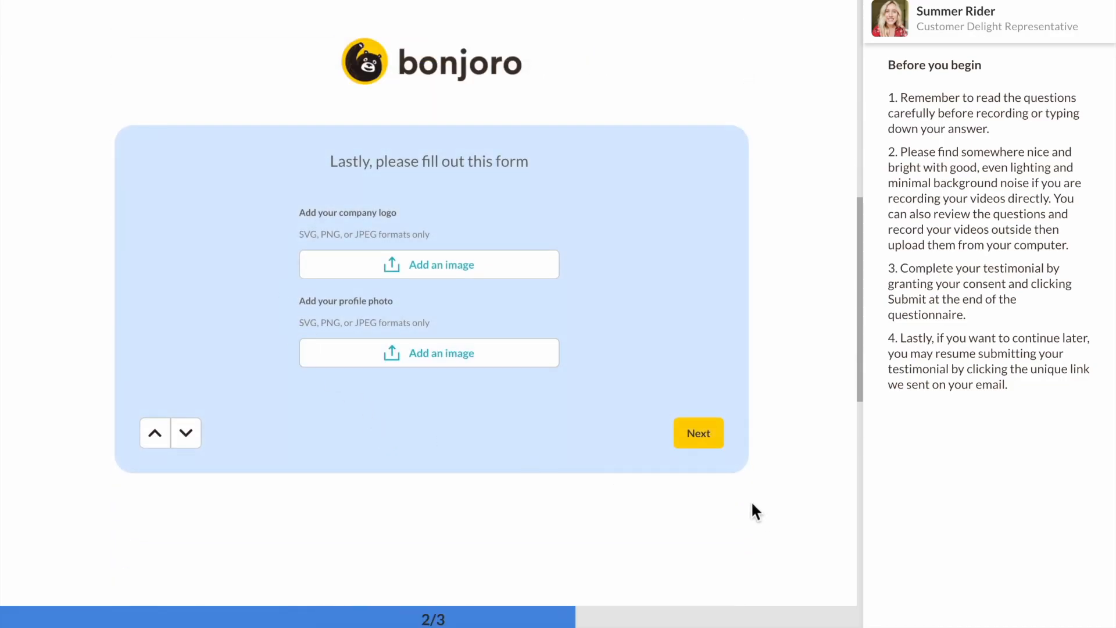
left_click(698, 433)
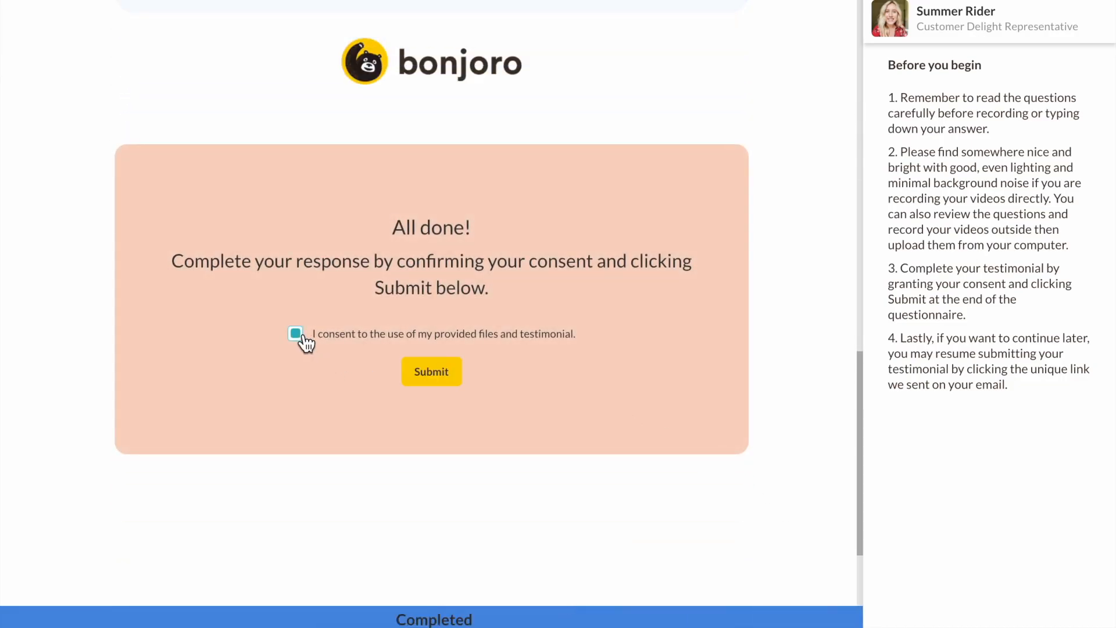
left_click(431, 371)
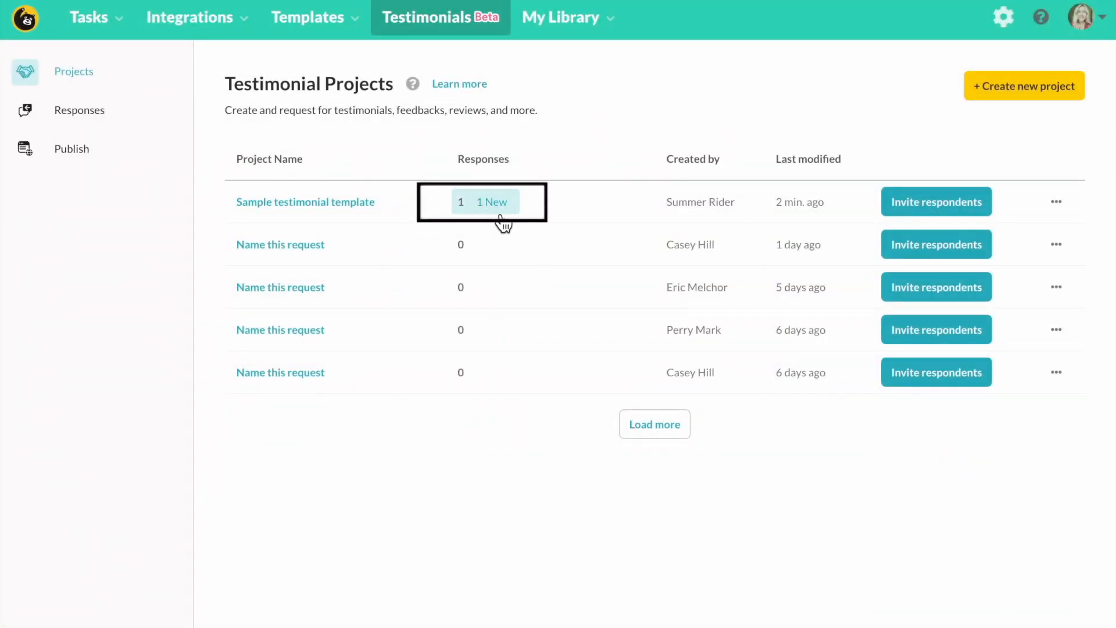
Step: Open the '1 New' response on the Sample testimonial template project
left_click(482, 202)
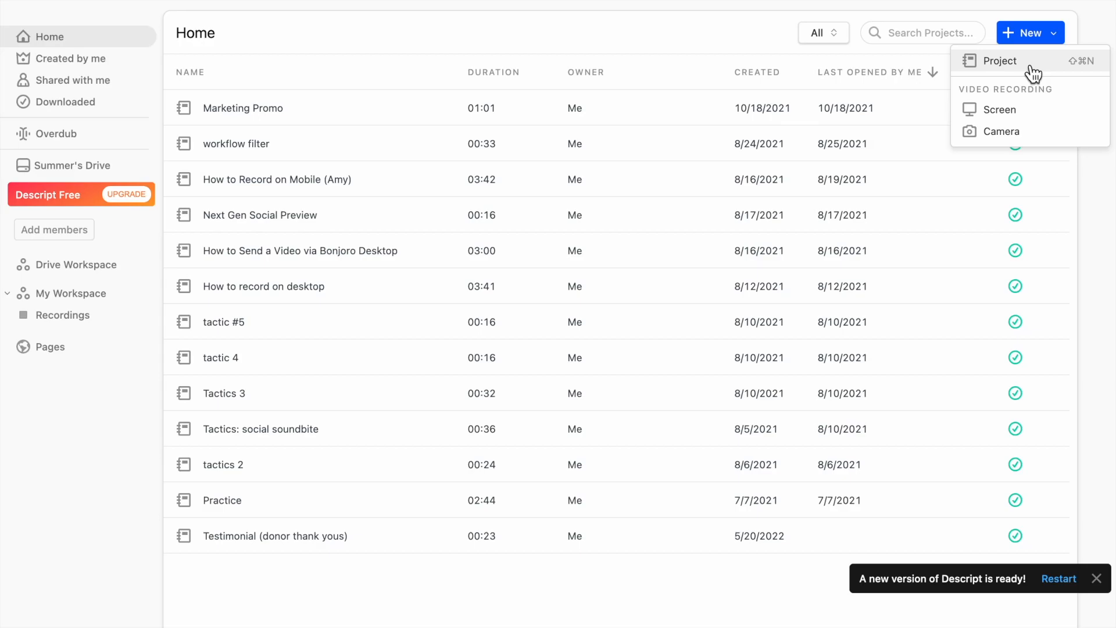
Step: Create the Sample Testimonial project and correct 'bond Euro' to 'Bonjoro' in the transcript
left_click(998, 60)
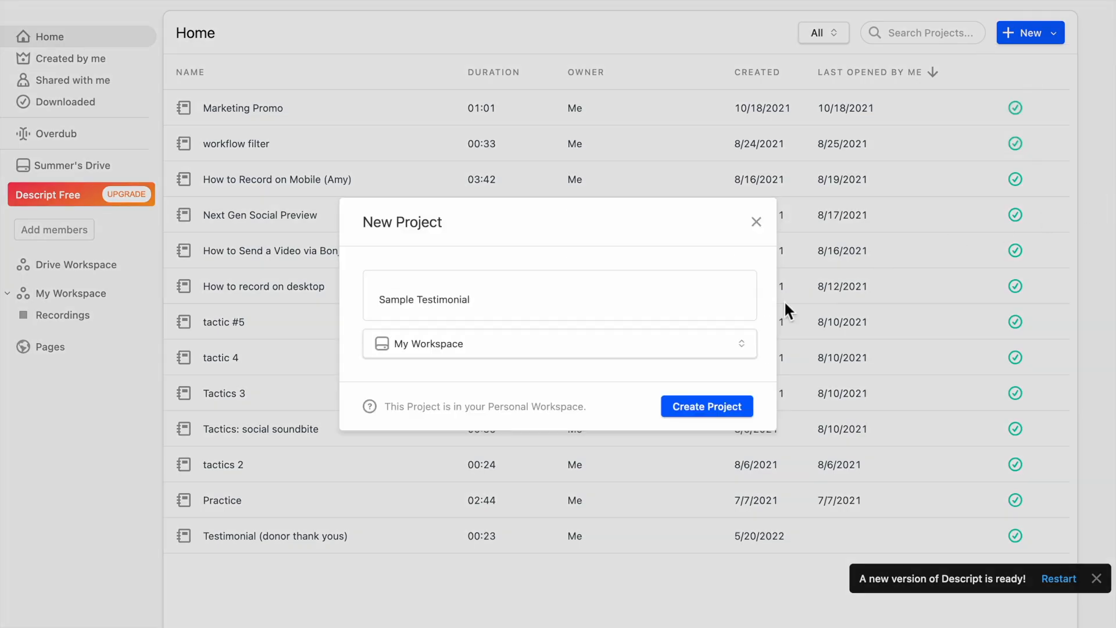
left_click(706, 405)
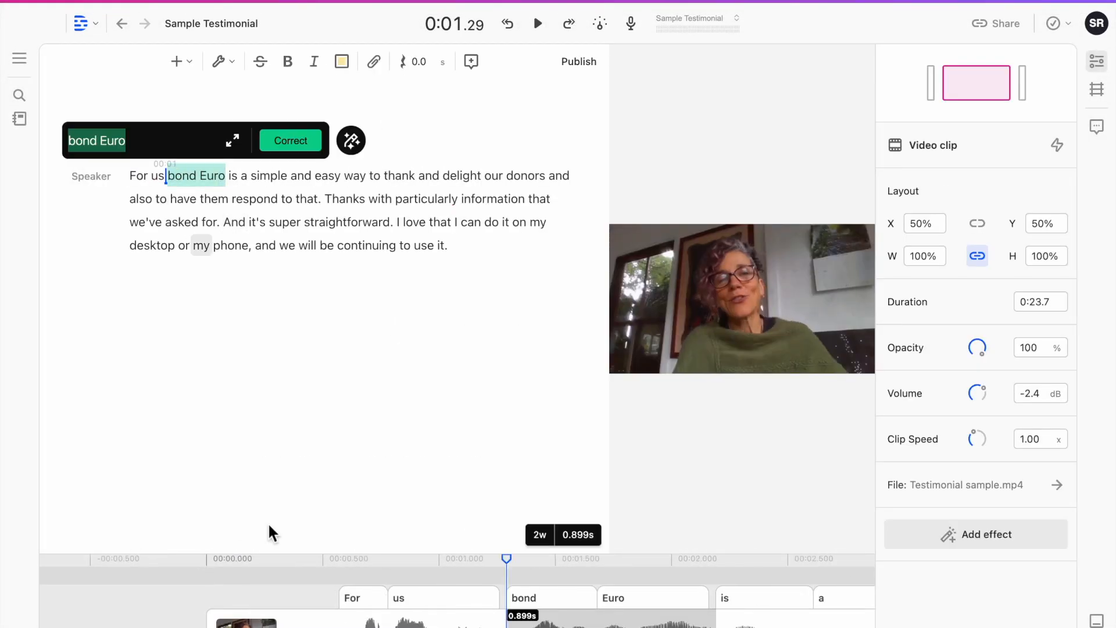
left_click(289, 140)
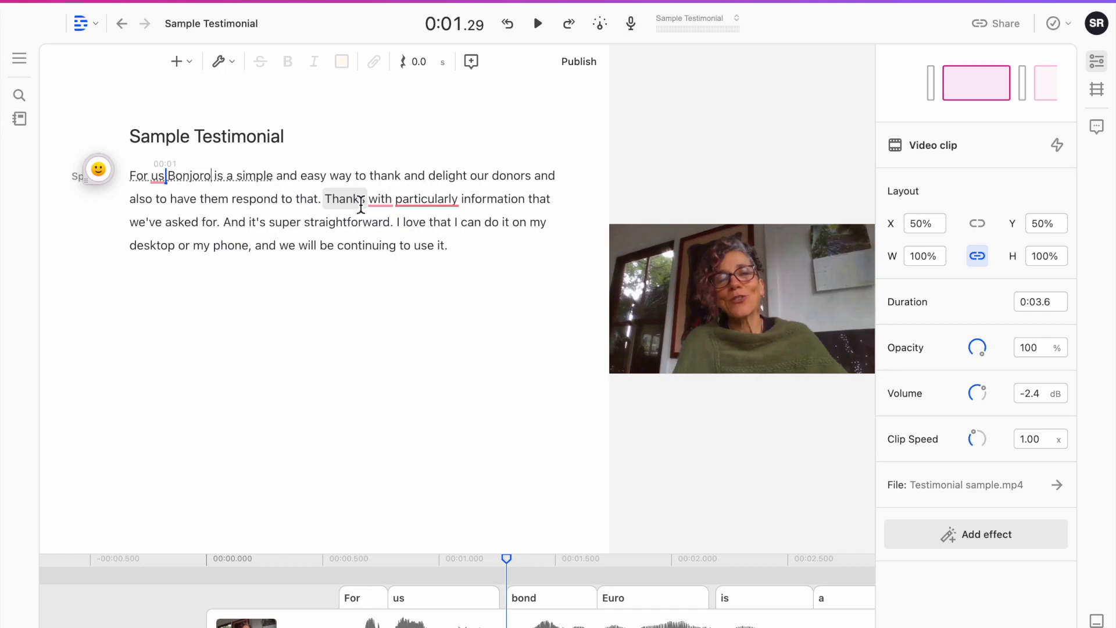
Step: Export the subtitles as SubRip SRT and upload Sample Testimonial.srt as the tweet's video captions
left_click(1002, 23)
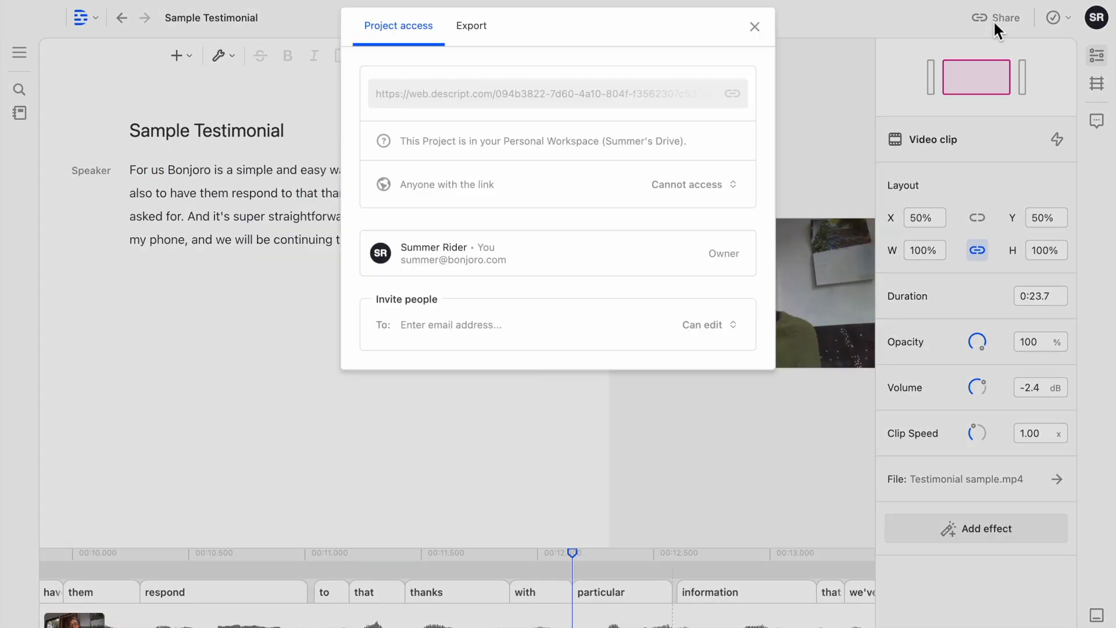
left_click(471, 26)
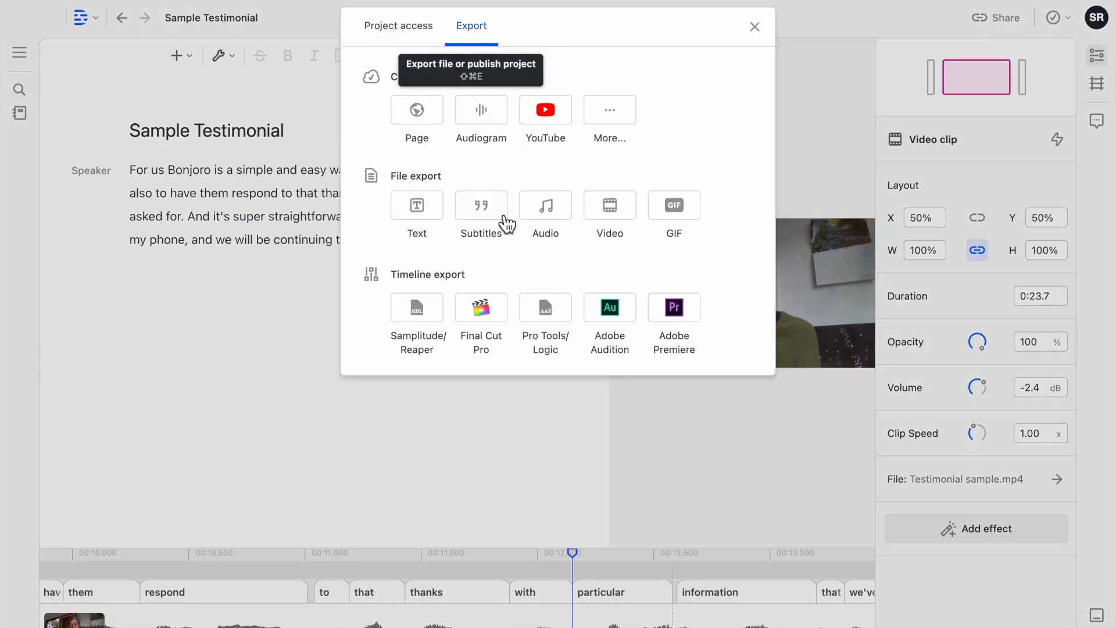
left_click(480, 209)
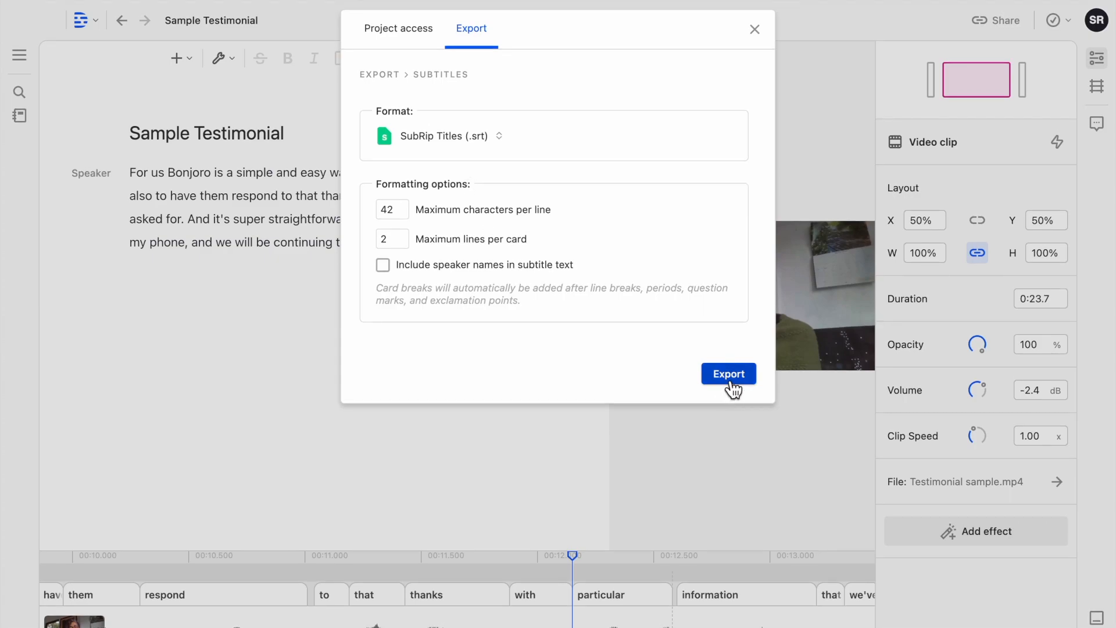
left_click(727, 374)
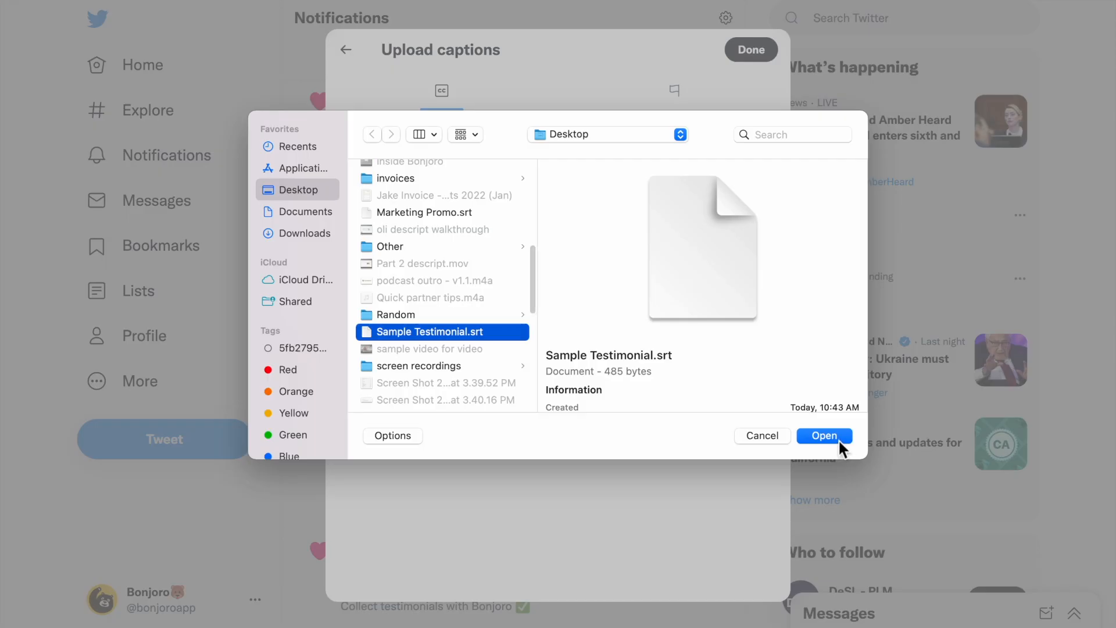
left_click(824, 435)
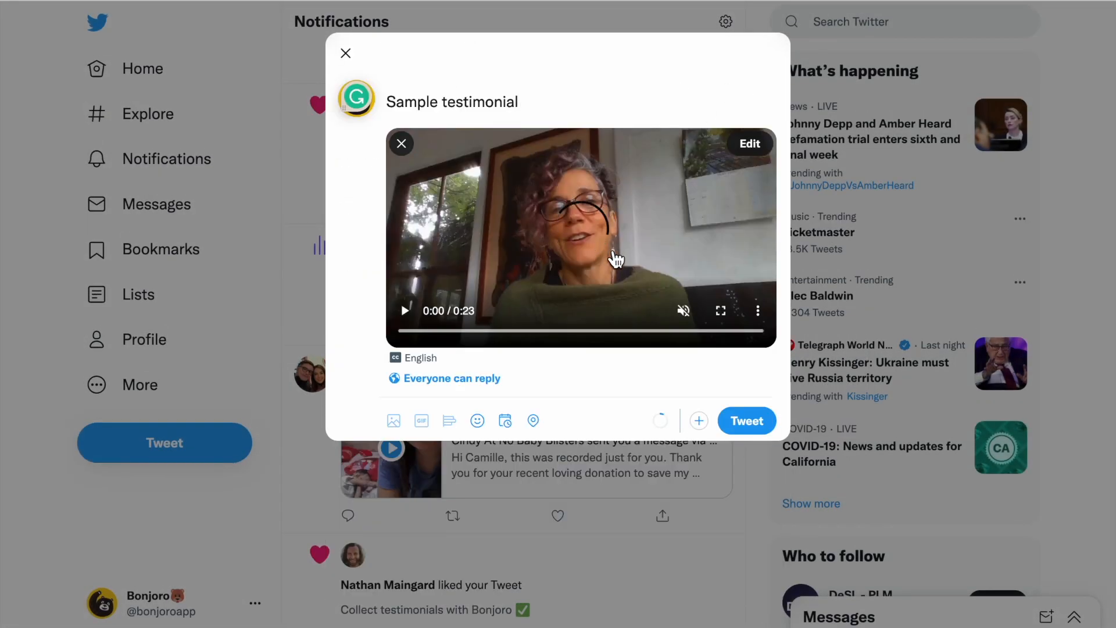